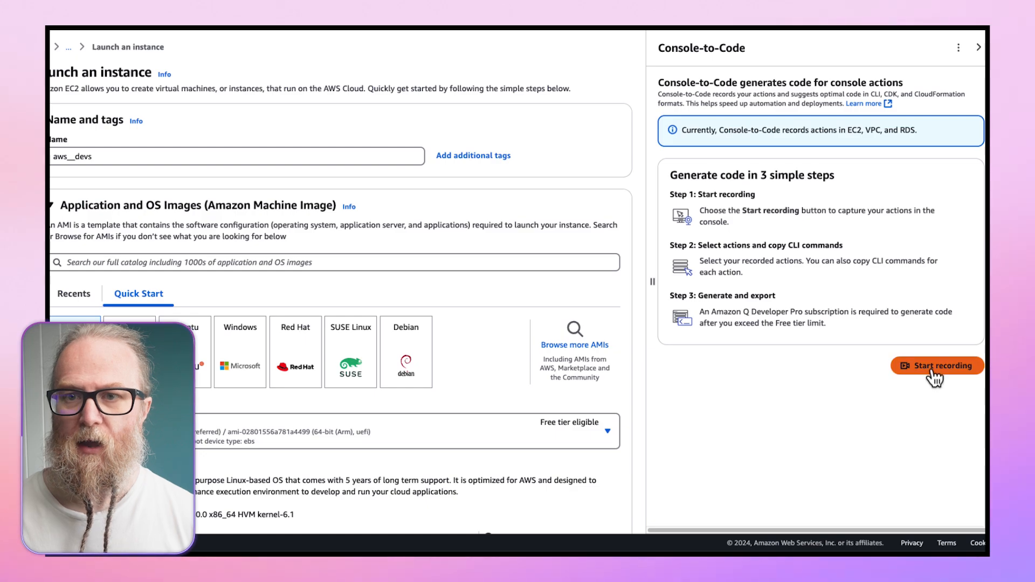
Start Console-to-Code recording and launch the configured aws__devs EC2 instance
click(936, 365)
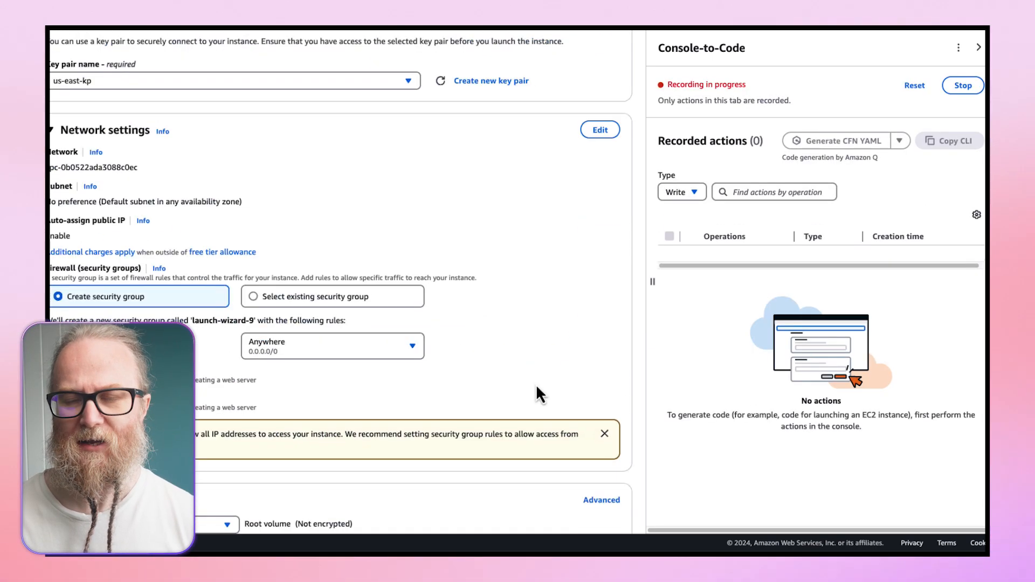
scroll(down, 3)
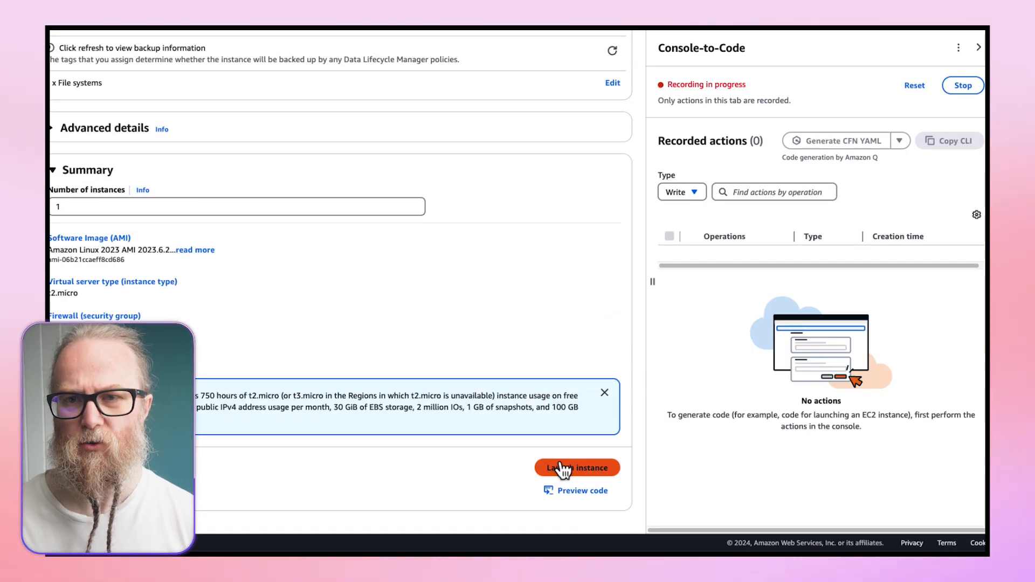
click(575, 466)
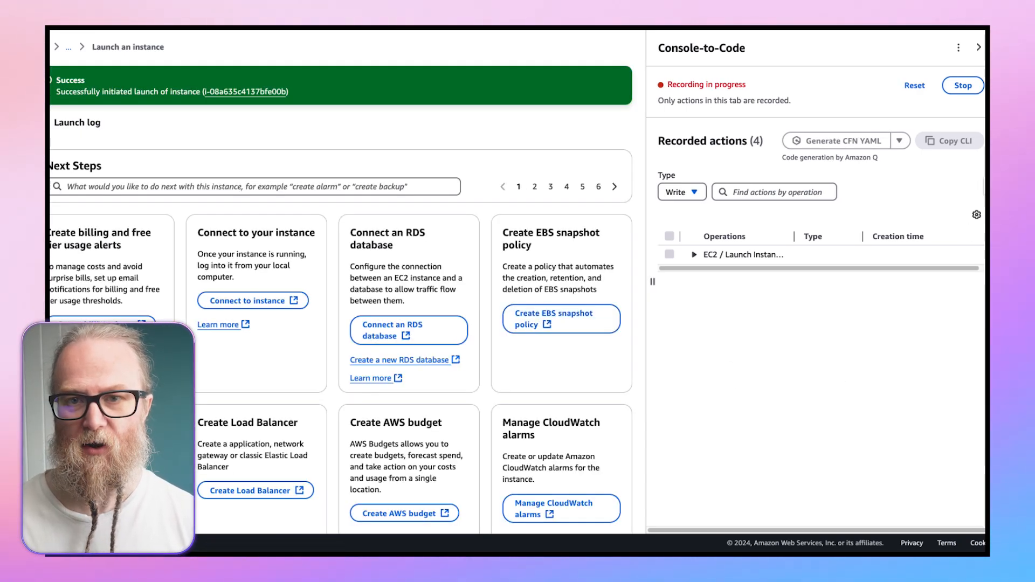
Expand the EC2 Launch Instance group showing its three operations, then stop recording
click(979, 46)
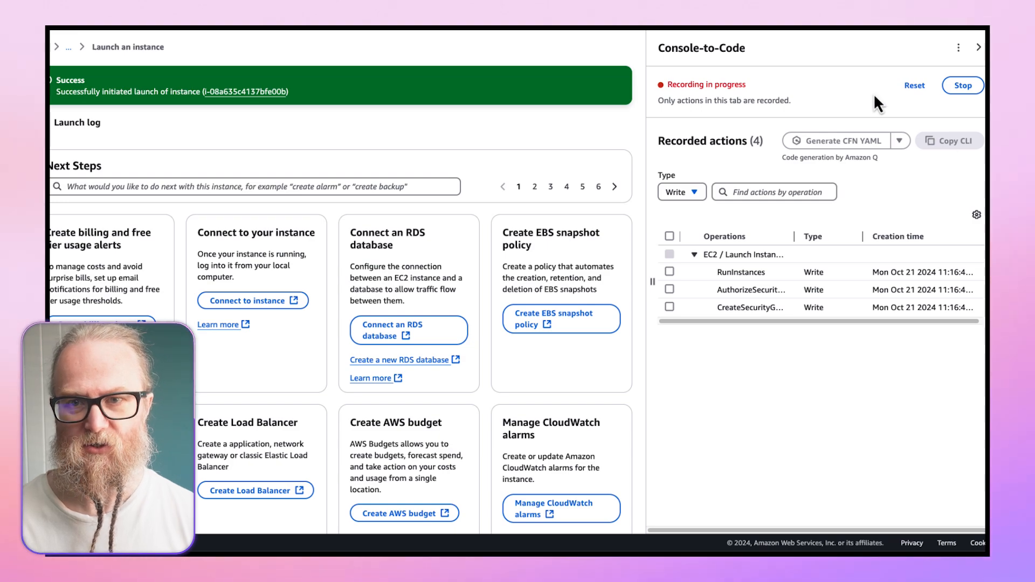
mouse_move(963, 85)
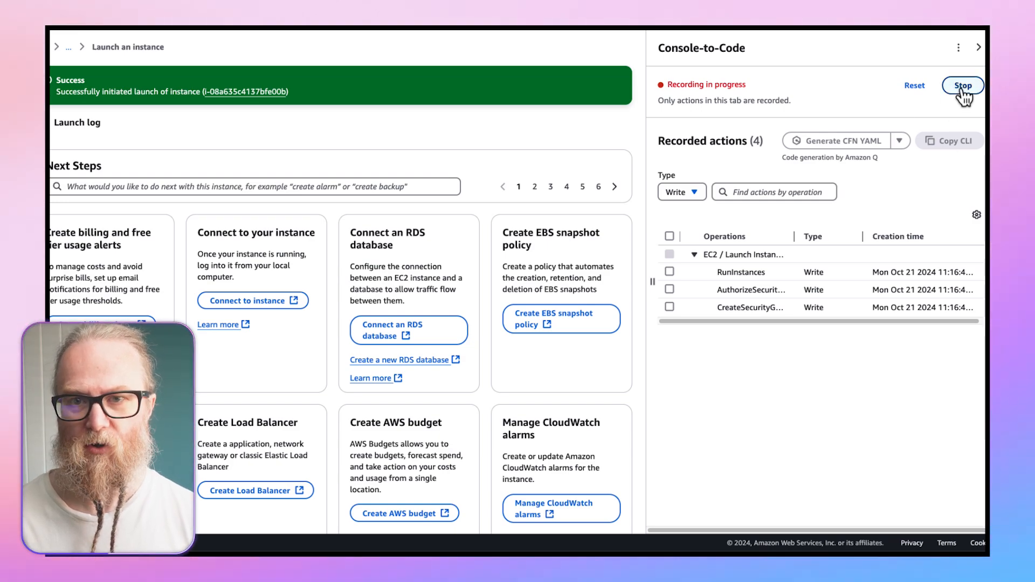
click(962, 85)
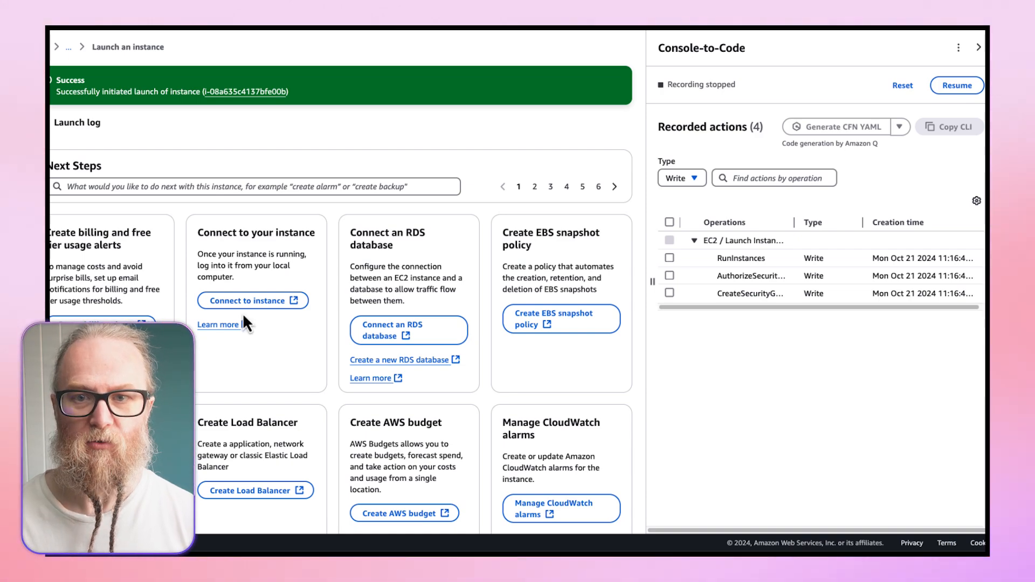
mouse_move(698, 195)
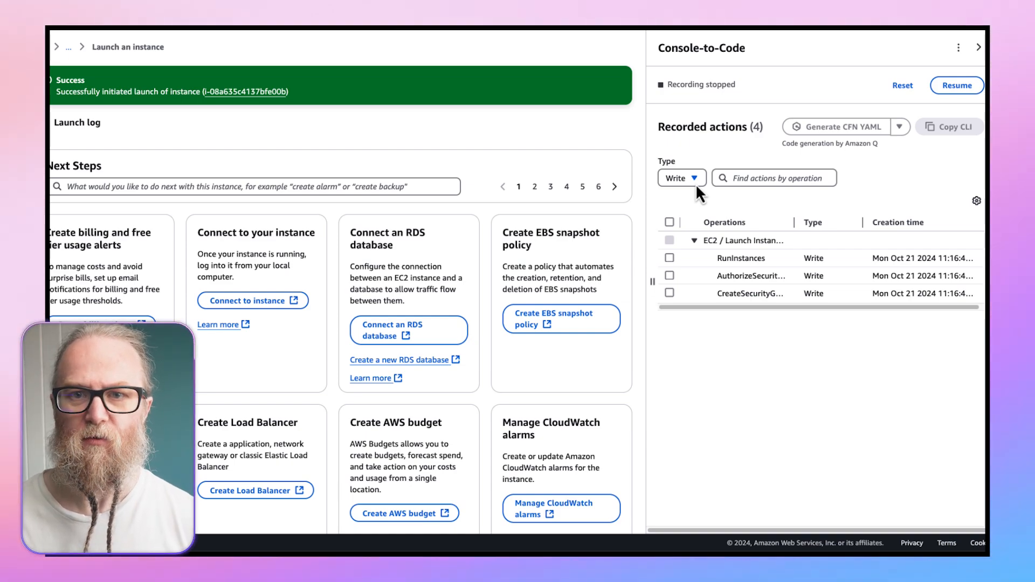
mouse_move(673, 270)
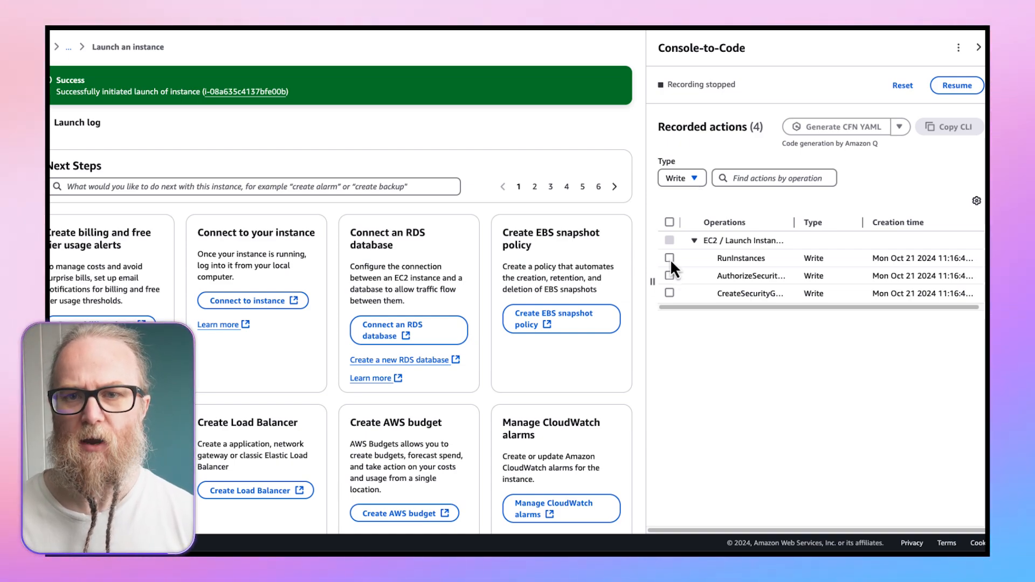
mouse_move(745, 270)
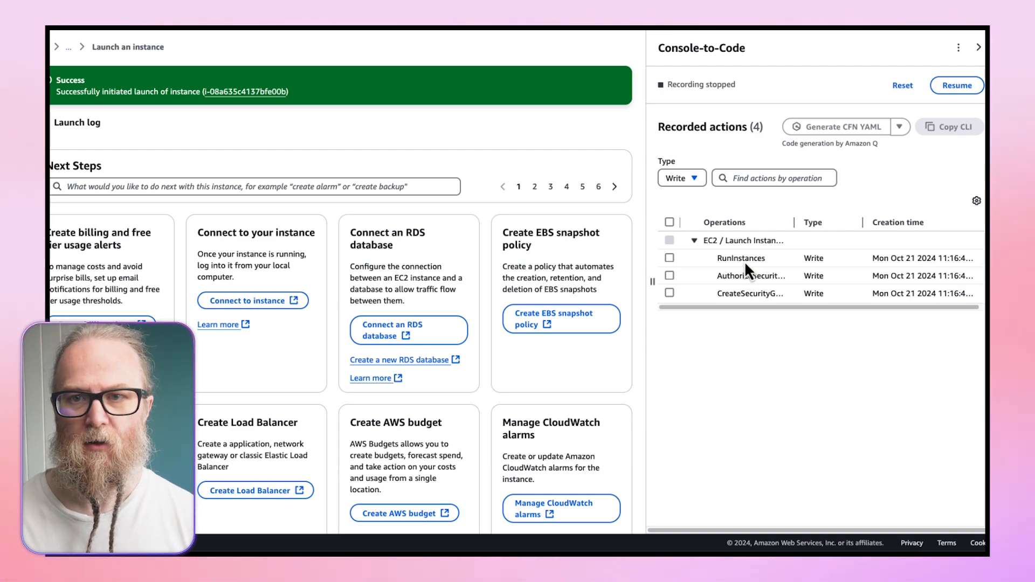
Select the RunInstances action and copy its aws ec2 run-instances CLI command
click(669, 258)
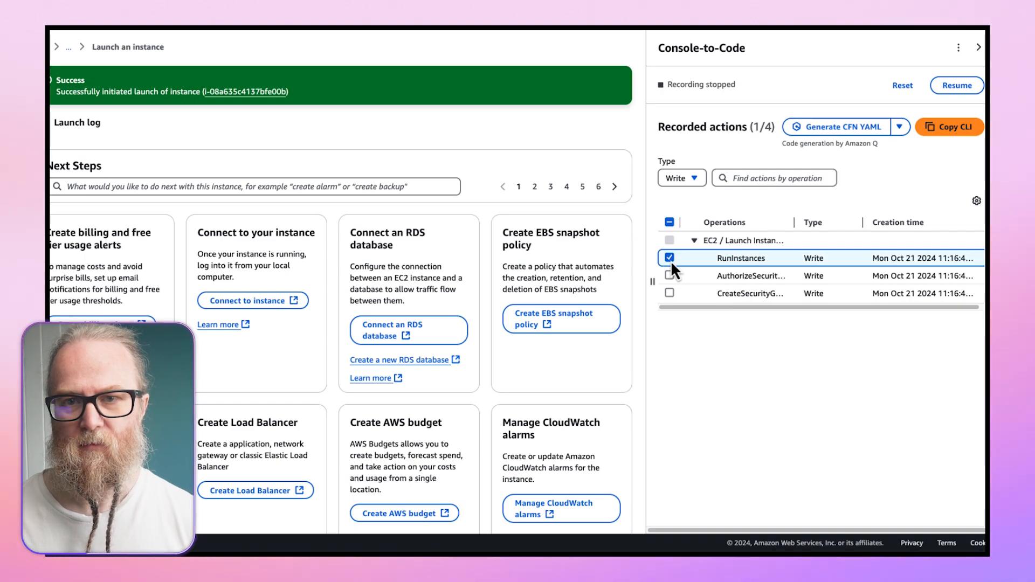
mouse_move(918, 137)
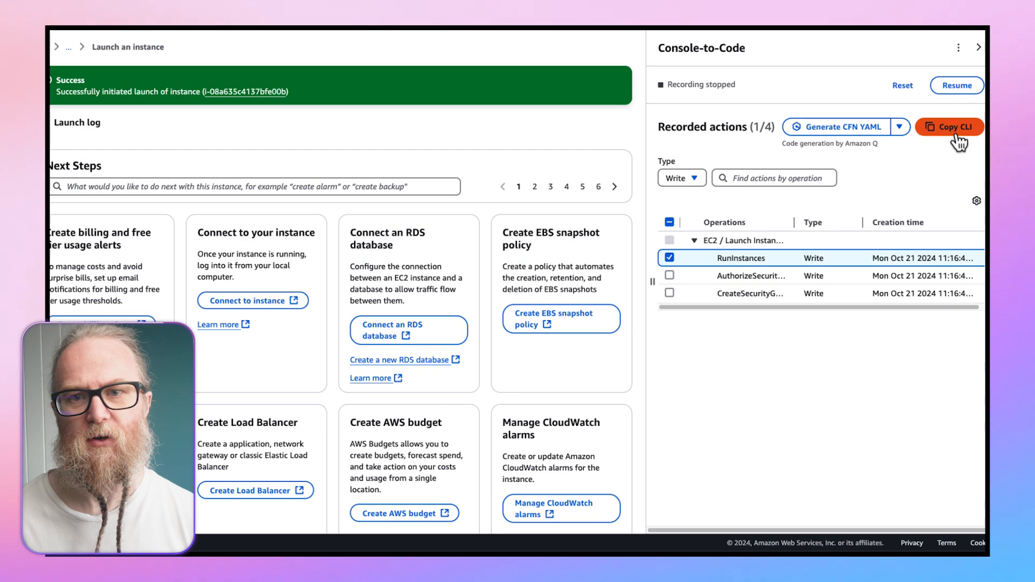
click(948, 127)
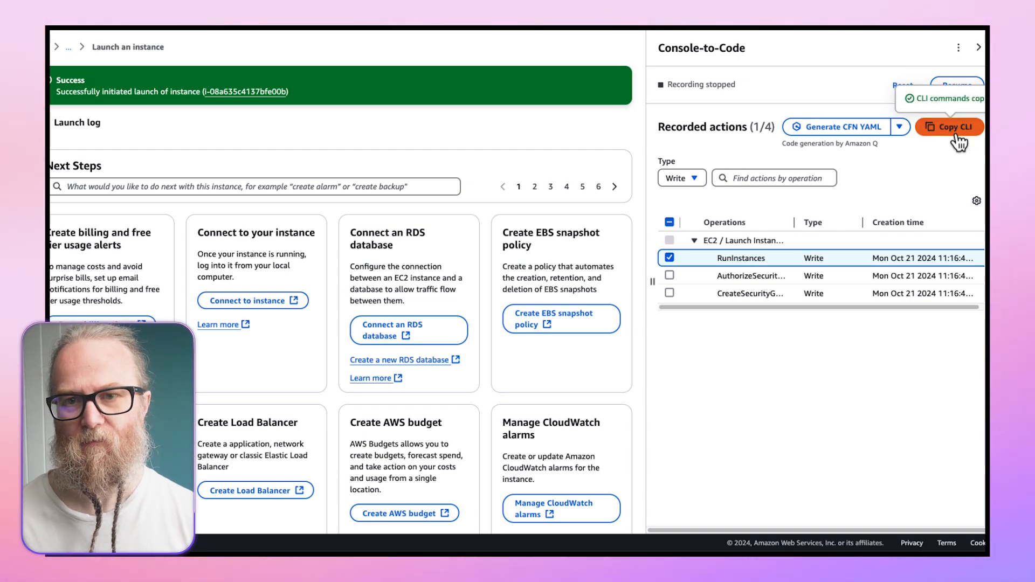
click(949, 127)
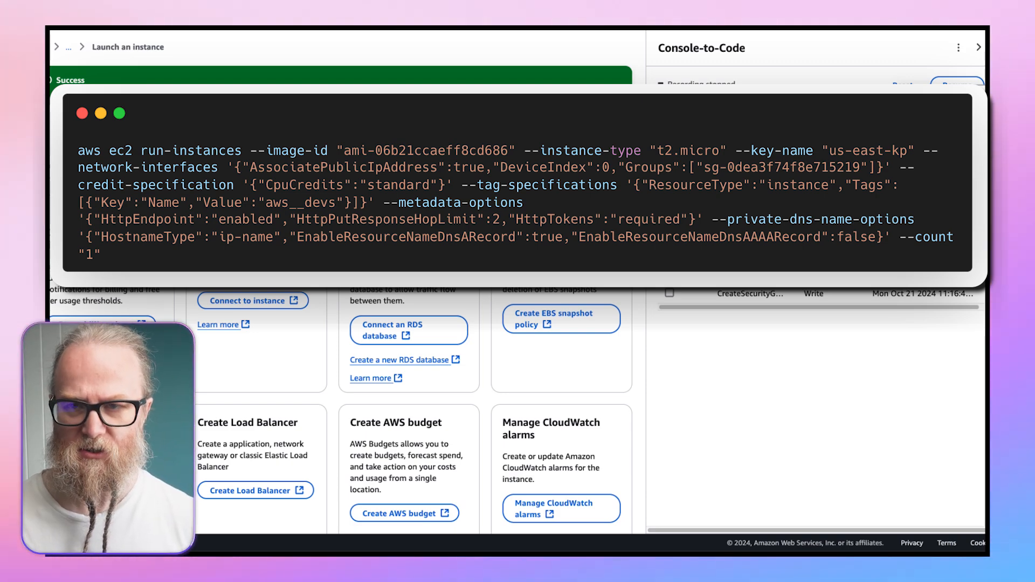
click(948, 126)
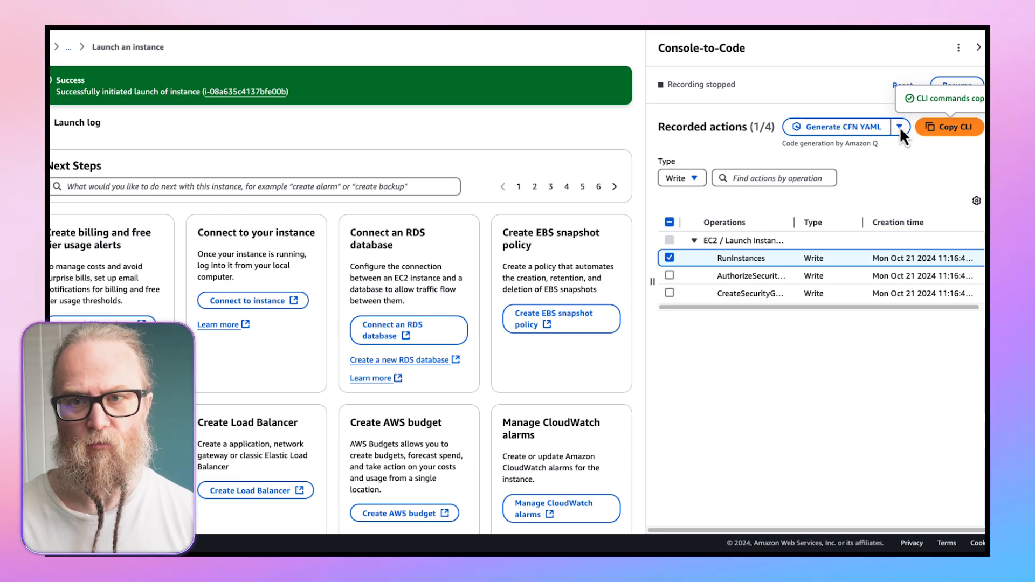
Choose Generate CDK Python from the output formats, showing the review with the RunInstances CLI command
click(900, 126)
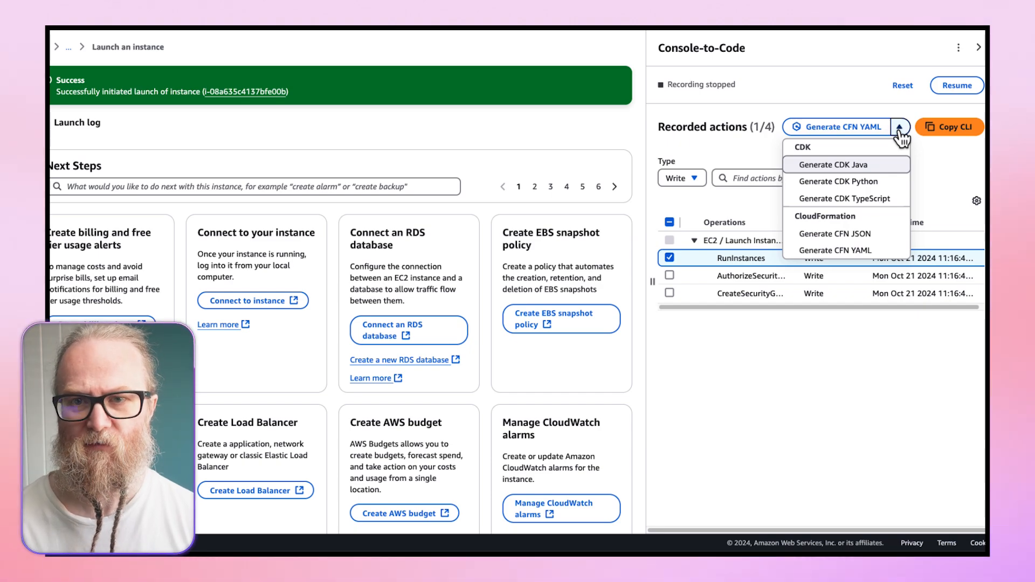
click(948, 126)
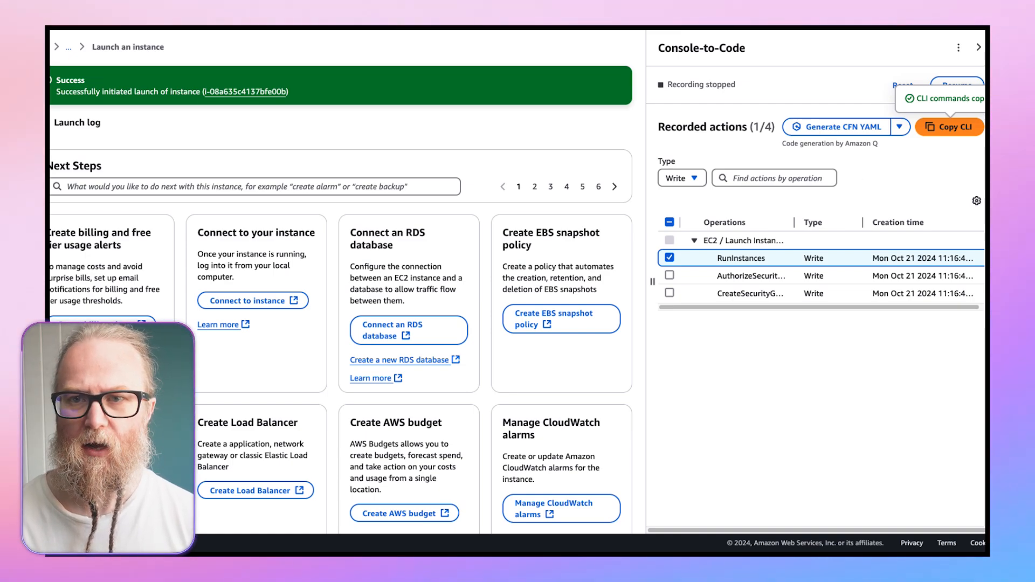
mouse_move(899, 127)
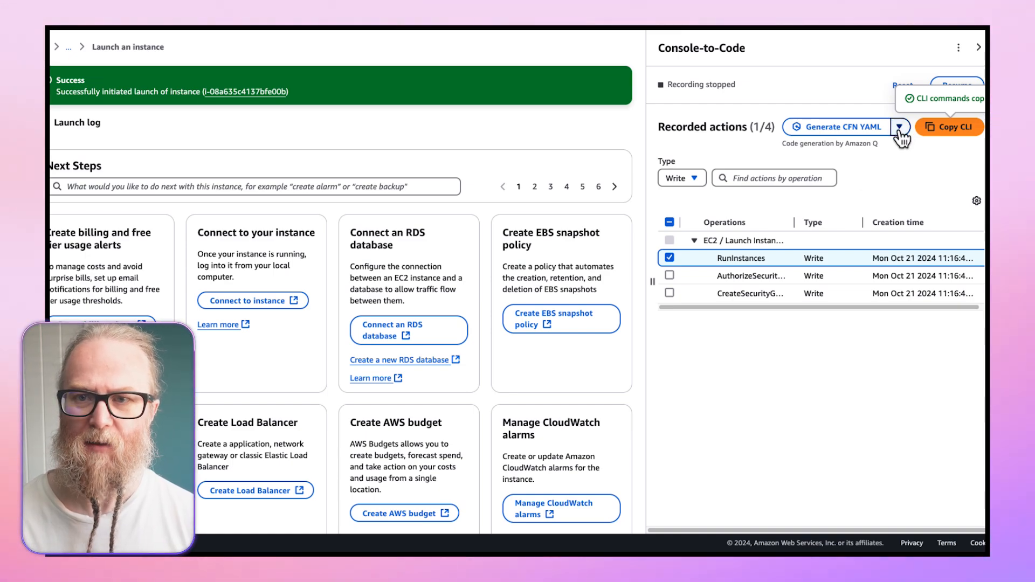
click(900, 126)
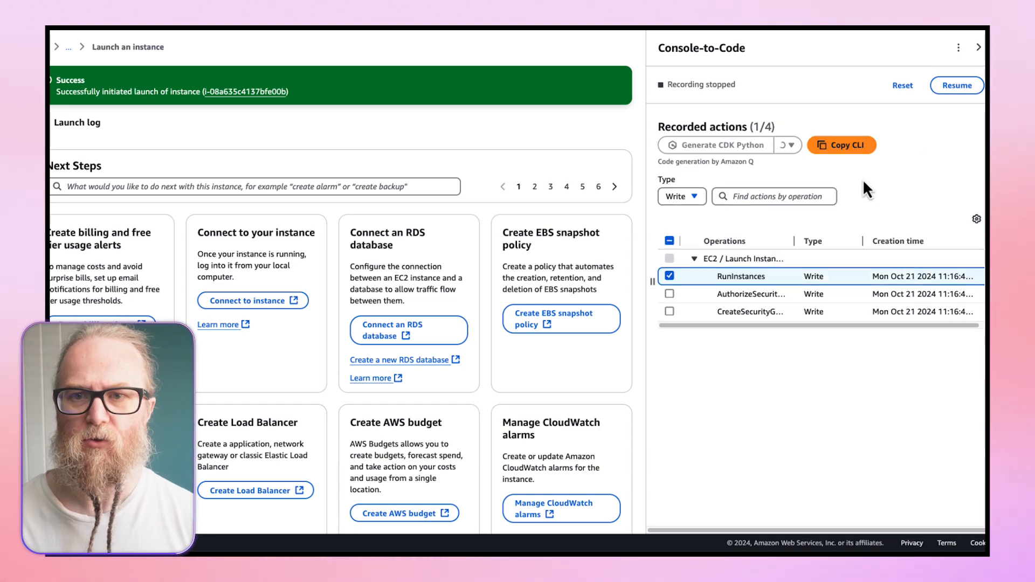
click(839, 144)
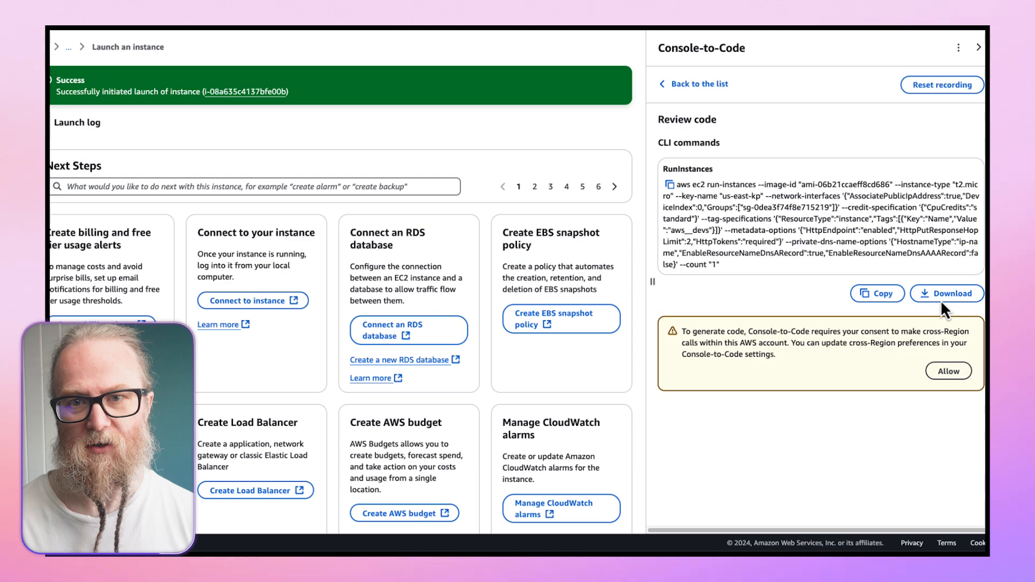
mouse_move(660, 330)
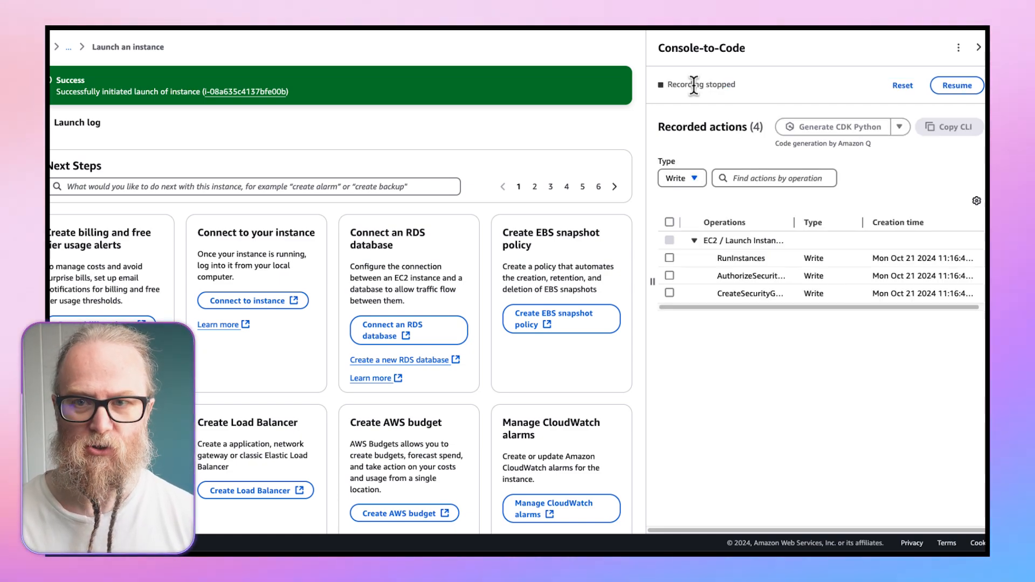
mouse_move(885, 180)
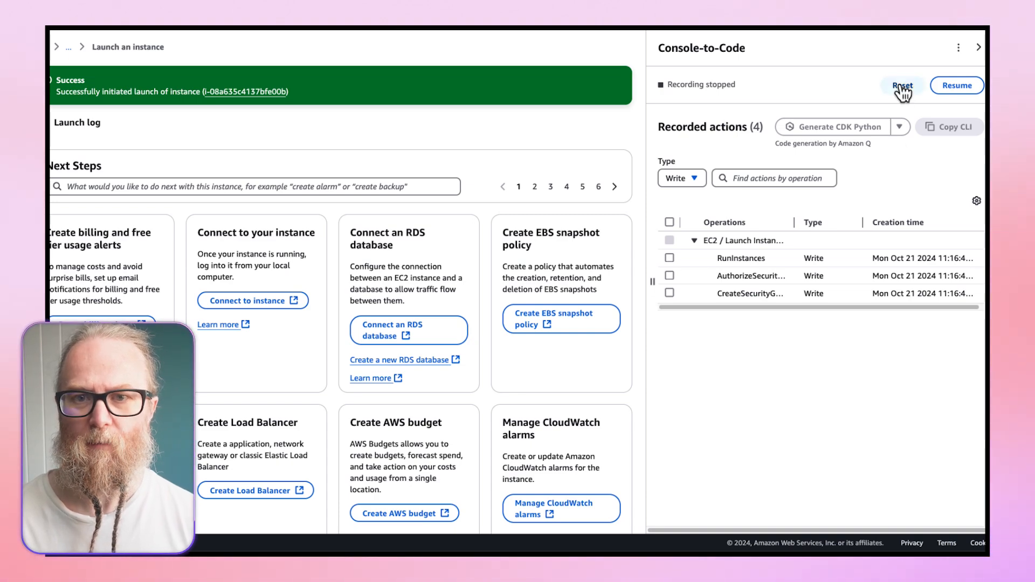
Reset the recording, confirming that all recorded actions are discarded
click(901, 84)
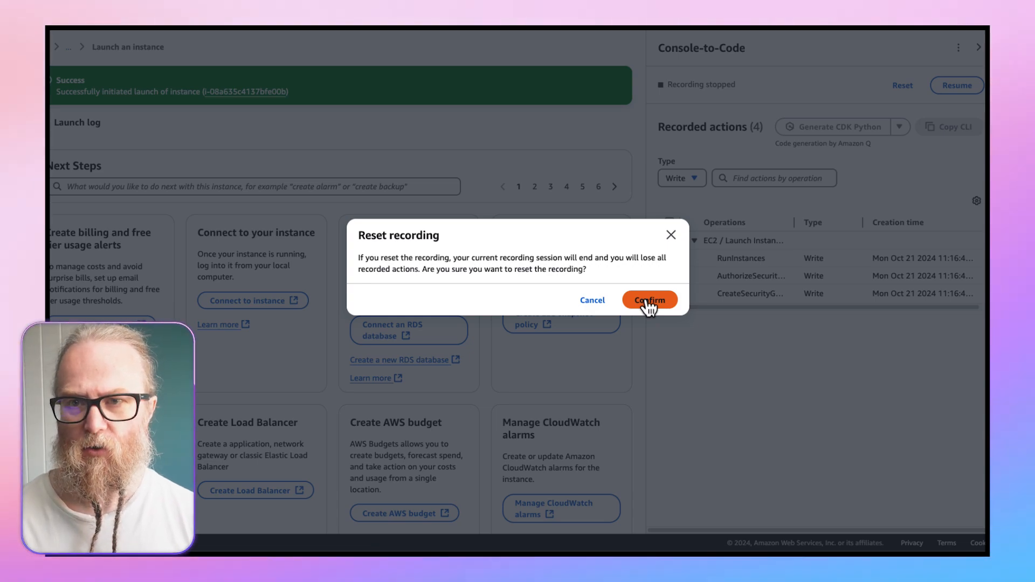
click(649, 300)
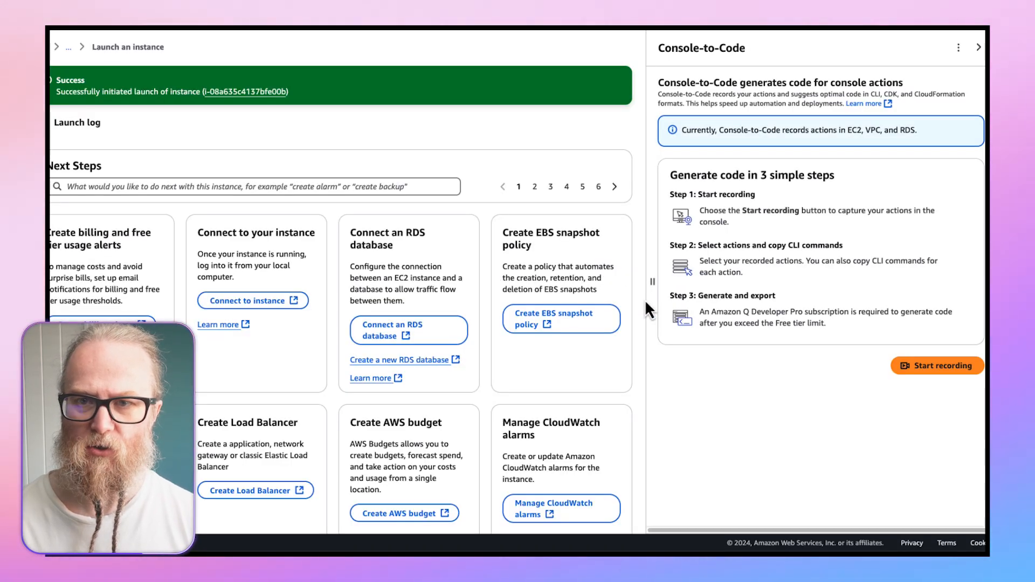